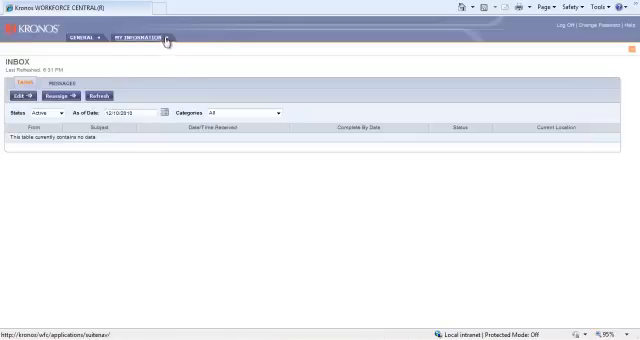
- Open a new Time Off Request from My Information and set the request type to Sick
{"action": "left_click", "coordinate": [143, 38]}
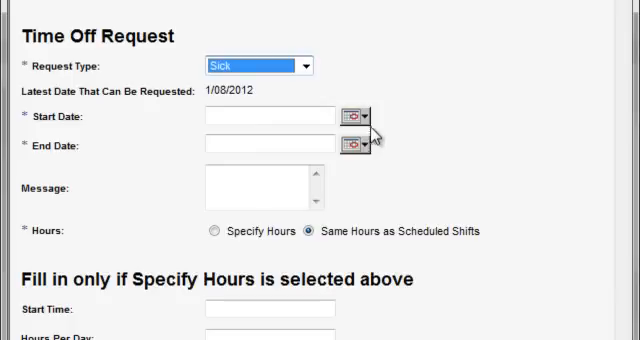
{"action": "mouse_move", "coordinate": [348, 118]}
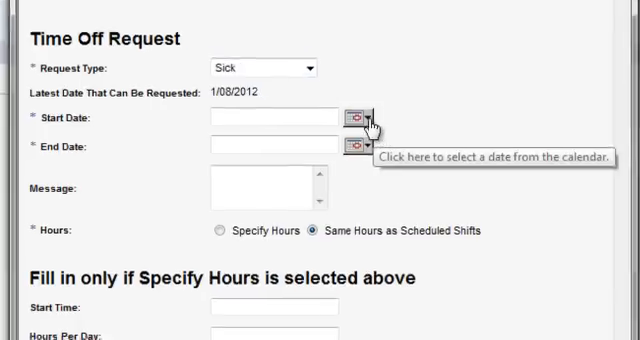
- Set both the start and end dates of the sick request to 1/11/2011
{"action": "left_click", "coordinate": [355, 117]}
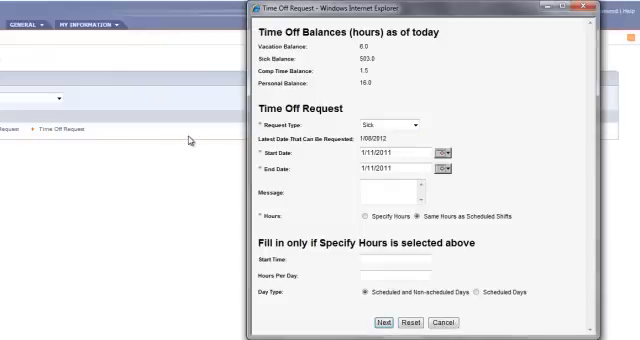
{"action": "mouse_move", "coordinate": [466, 193]}
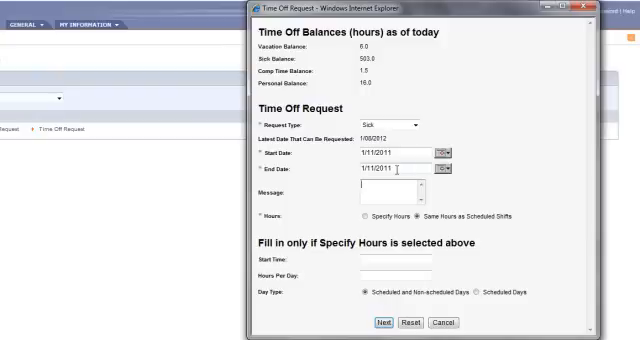
{"action": "mouse_move", "coordinate": [326, 196]}
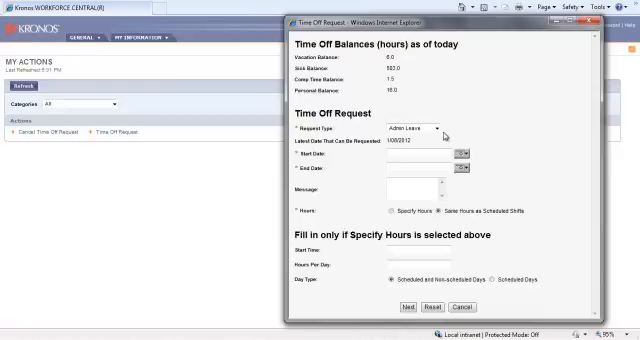
{"action": "mouse_move", "coordinate": [447, 137]}
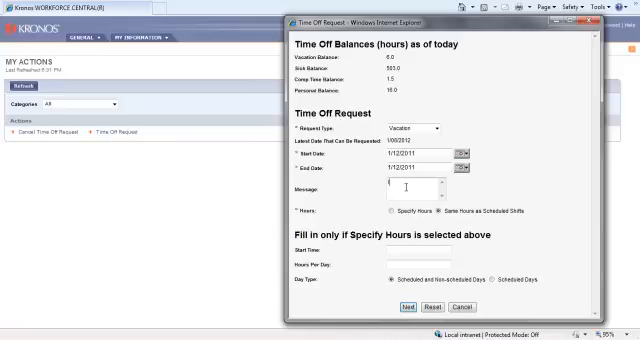
- Type 'leaving' into the Message field of the 1/12/2011 vacation request
{"action": "type", "text": "leaving early"}
{"action": "left_click", "coordinate": [419, 250]}
{"action": "type", "text": "8"}
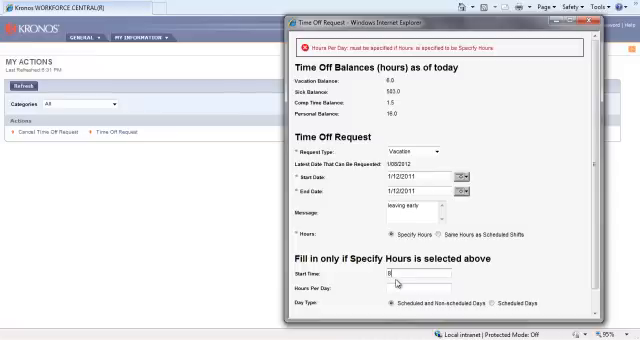
{"action": "mouse_move", "coordinate": [390, 282]}
{"action": "type", "text": "2"}
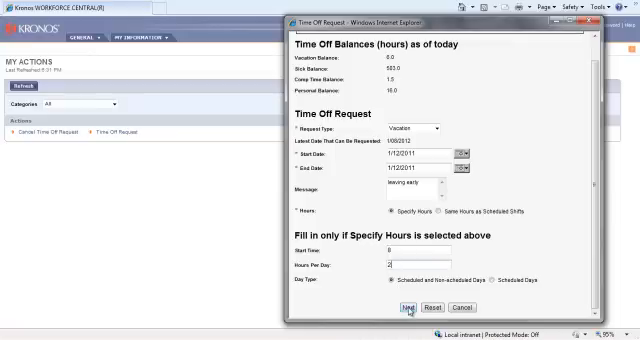
{"action": "mouse_move", "coordinate": [460, 169]}
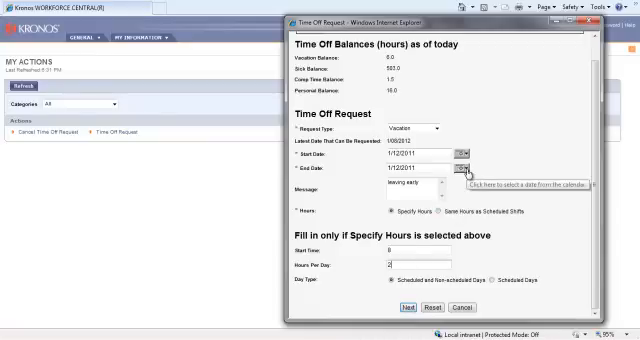